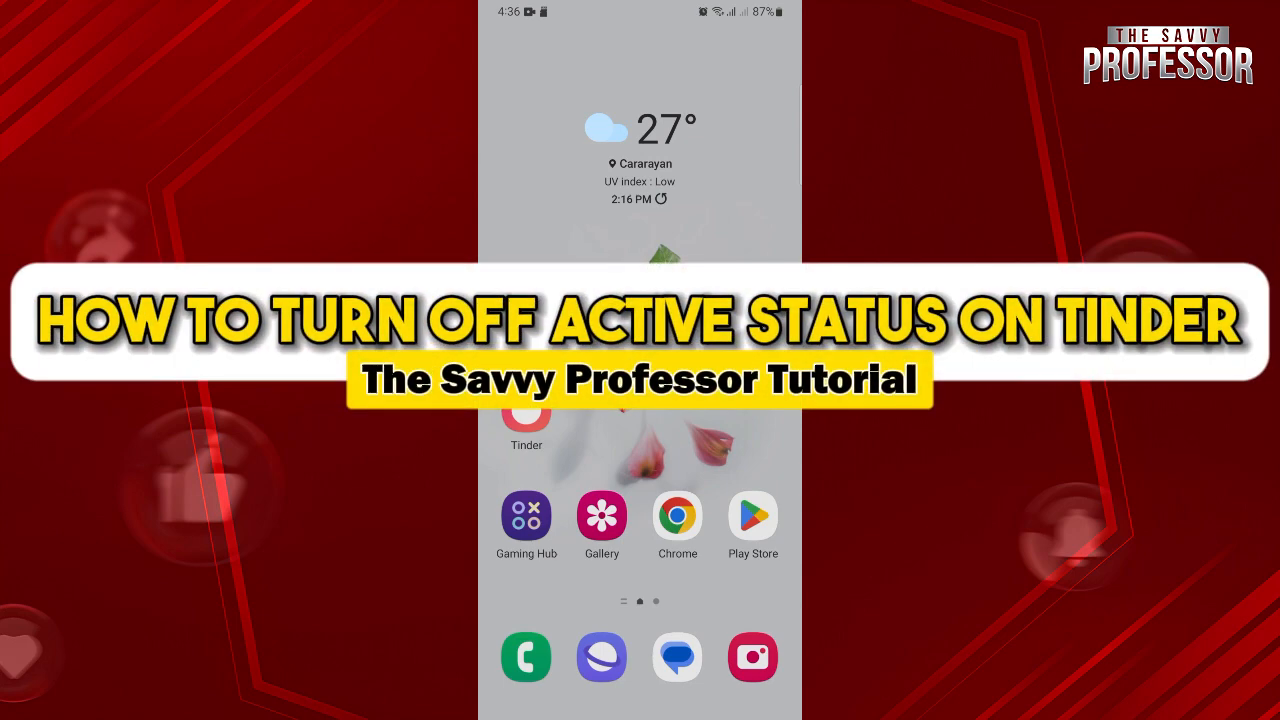
Open Tinder from the Android home screen to reach the profile swiping feed
{"action": "left_click", "coordinate": [526, 410]}
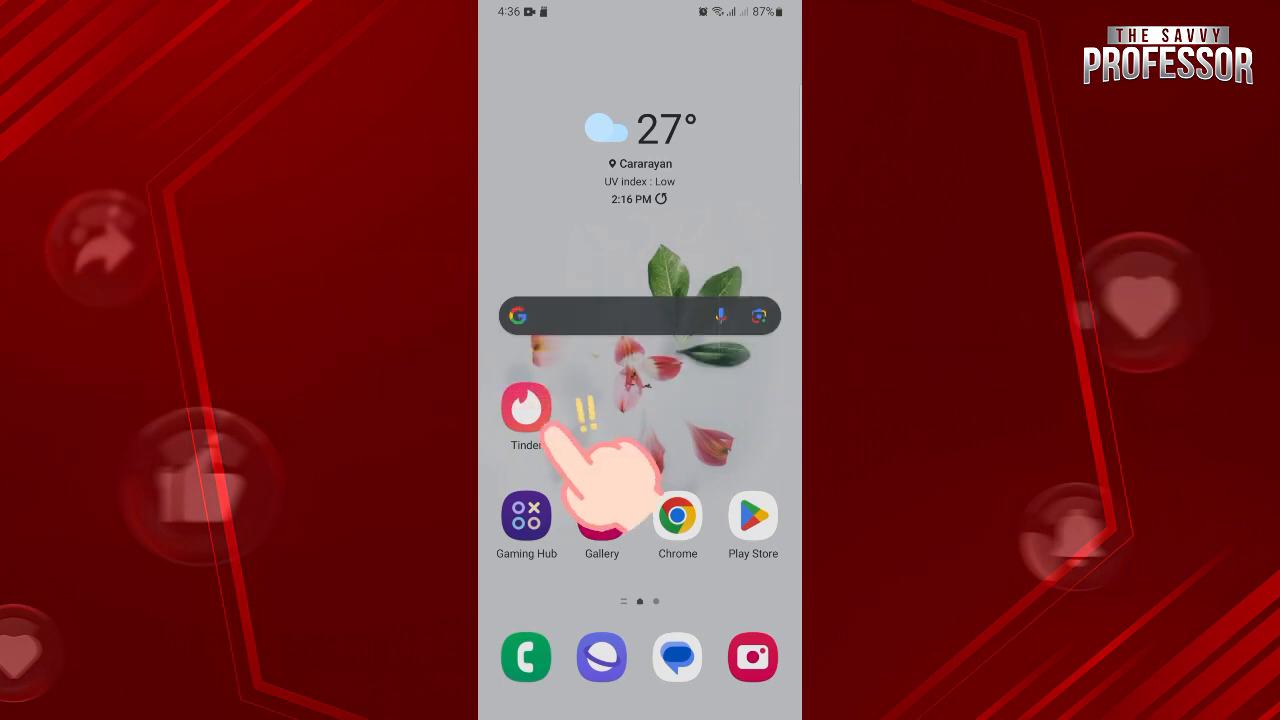
{"action": "left_click", "coordinate": [526, 408]}
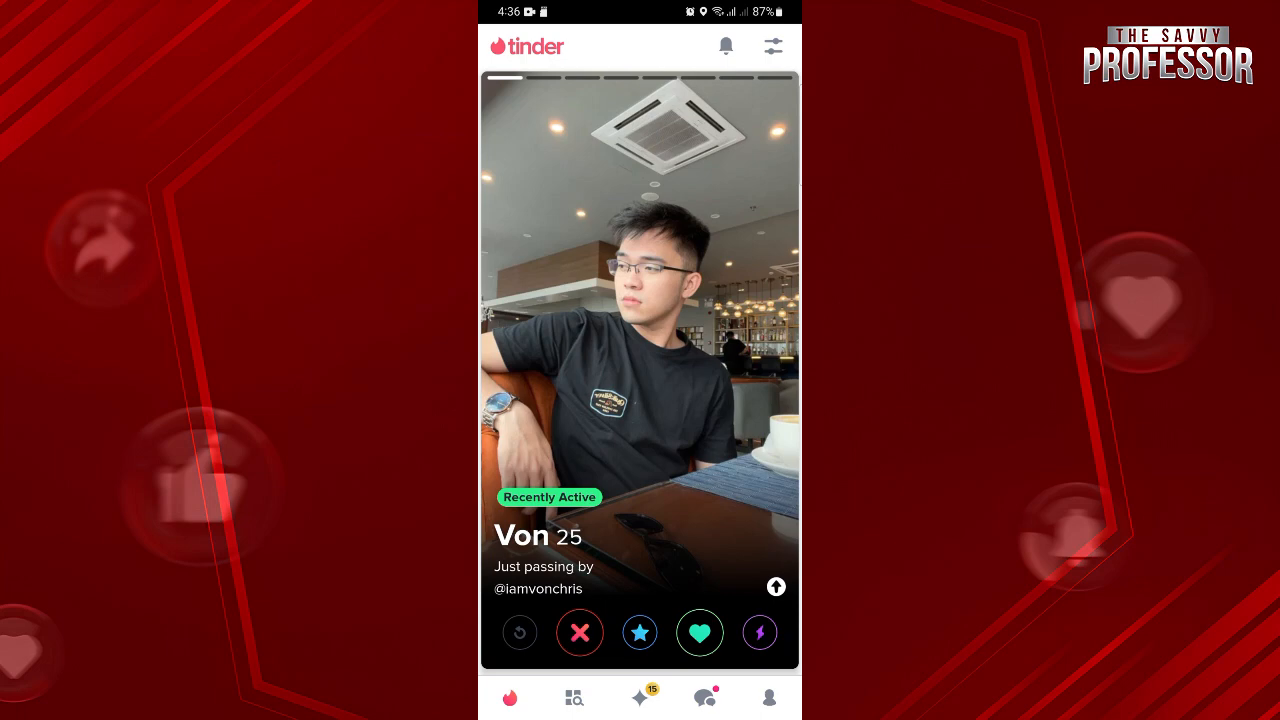
Go to your own profile screen and open its Settings page
{"action": "left_click", "coordinate": [700, 632]}
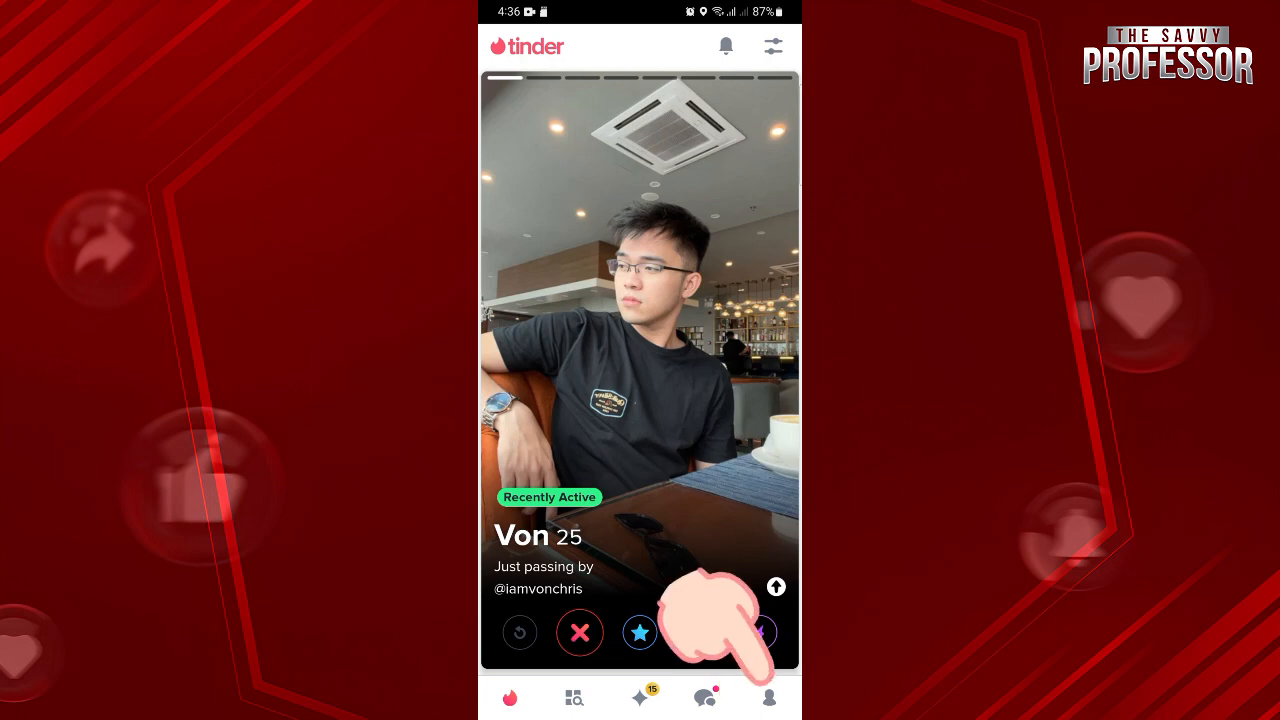
{"action": "left_click", "coordinate": [769, 697]}
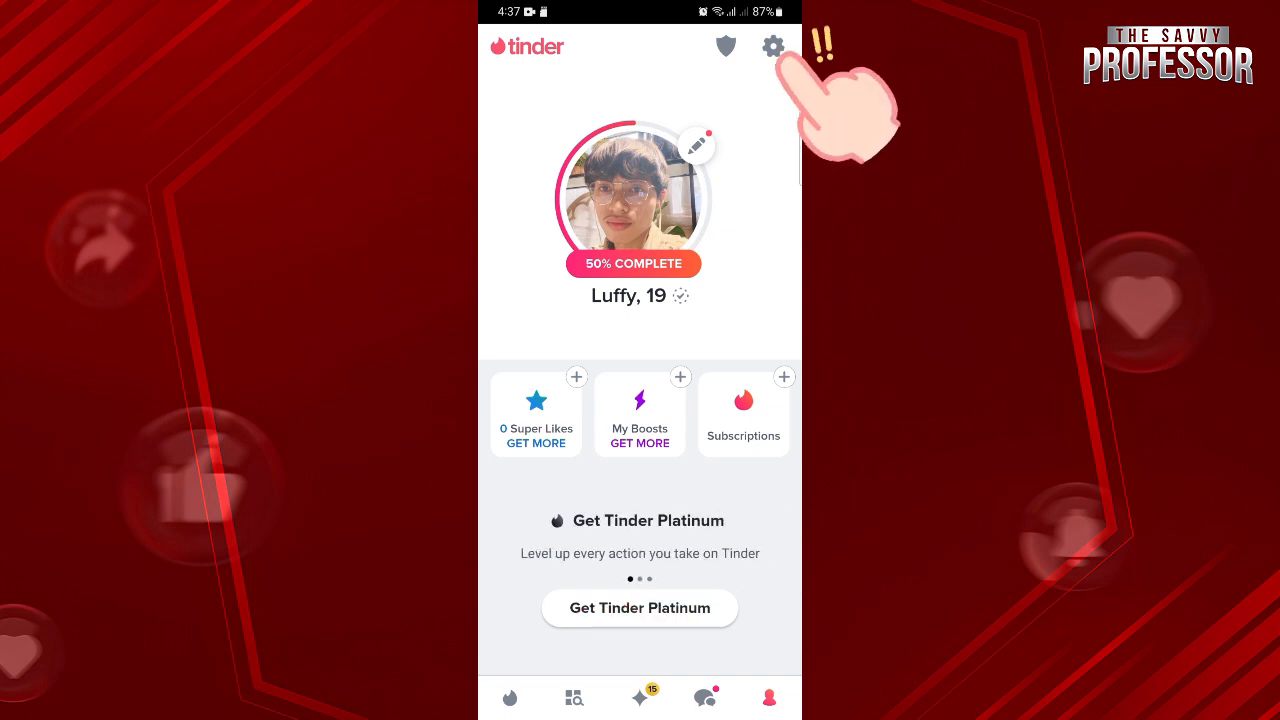
{"action": "left_click", "coordinate": [774, 46]}
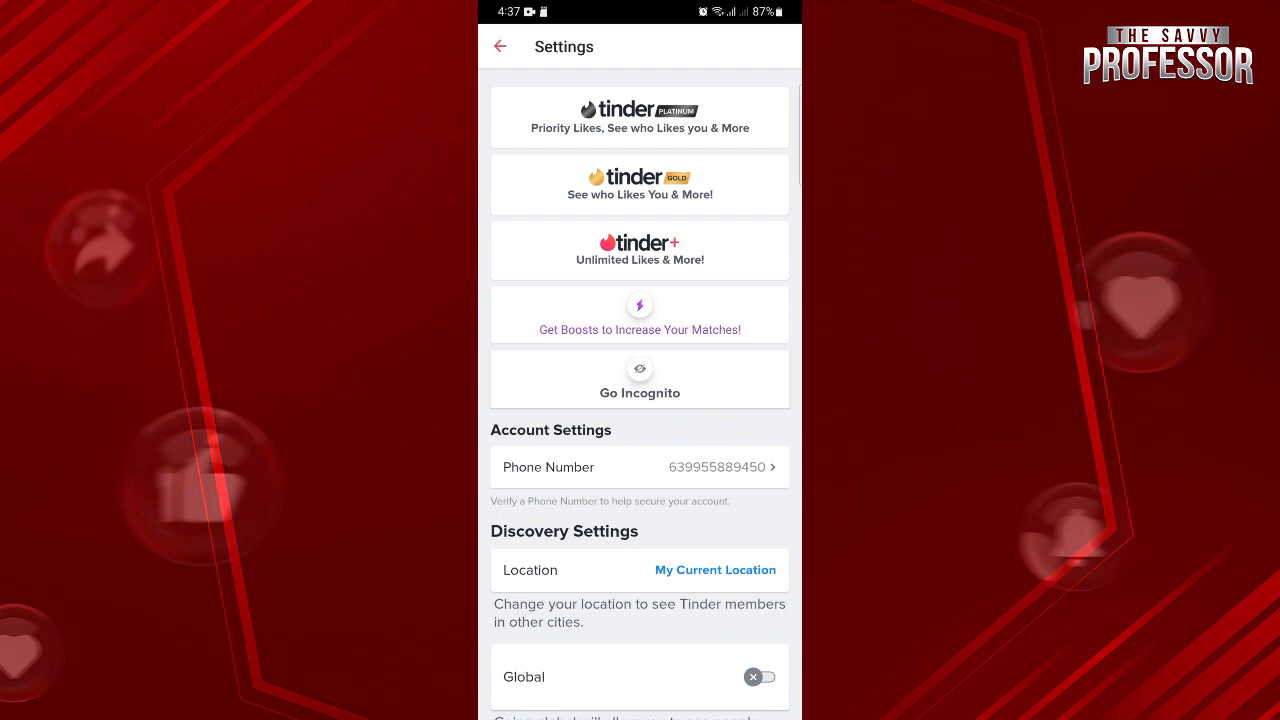
Scroll down Settings and open Manage Active Status Settings
{"action": "scroll", "scroll_direction": "down", "scroll_amount": 3}
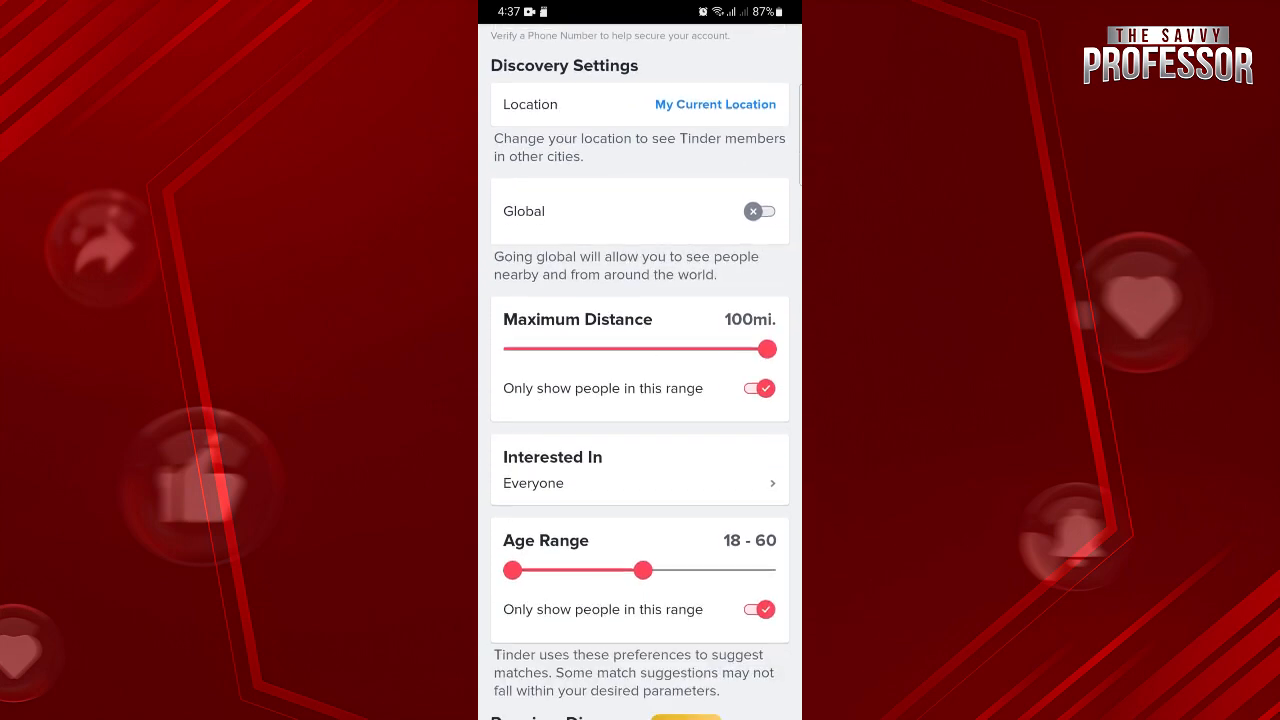
{"action": "scroll", "scroll_direction": "down", "scroll_amount": 3}
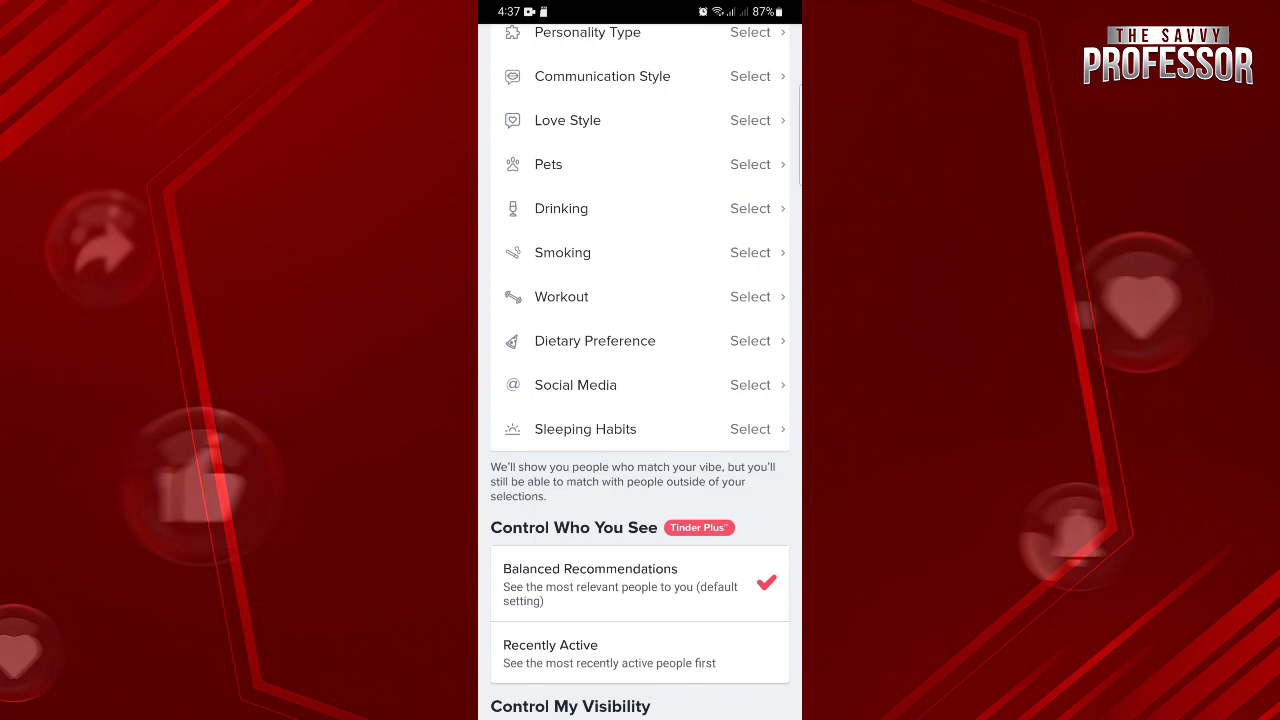
{"action": "scroll", "scroll_direction": "down", "scroll_amount": 3}
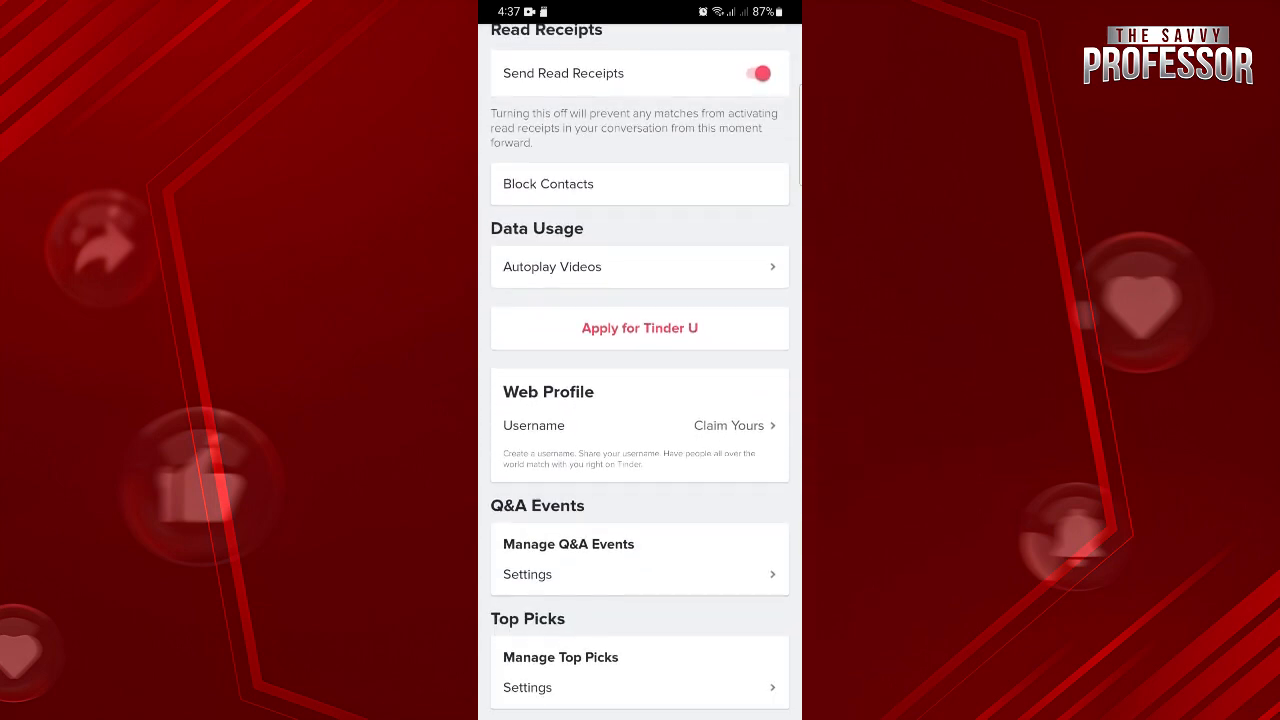
{"action": "scroll", "scroll_direction": "down", "scroll_amount": 3}
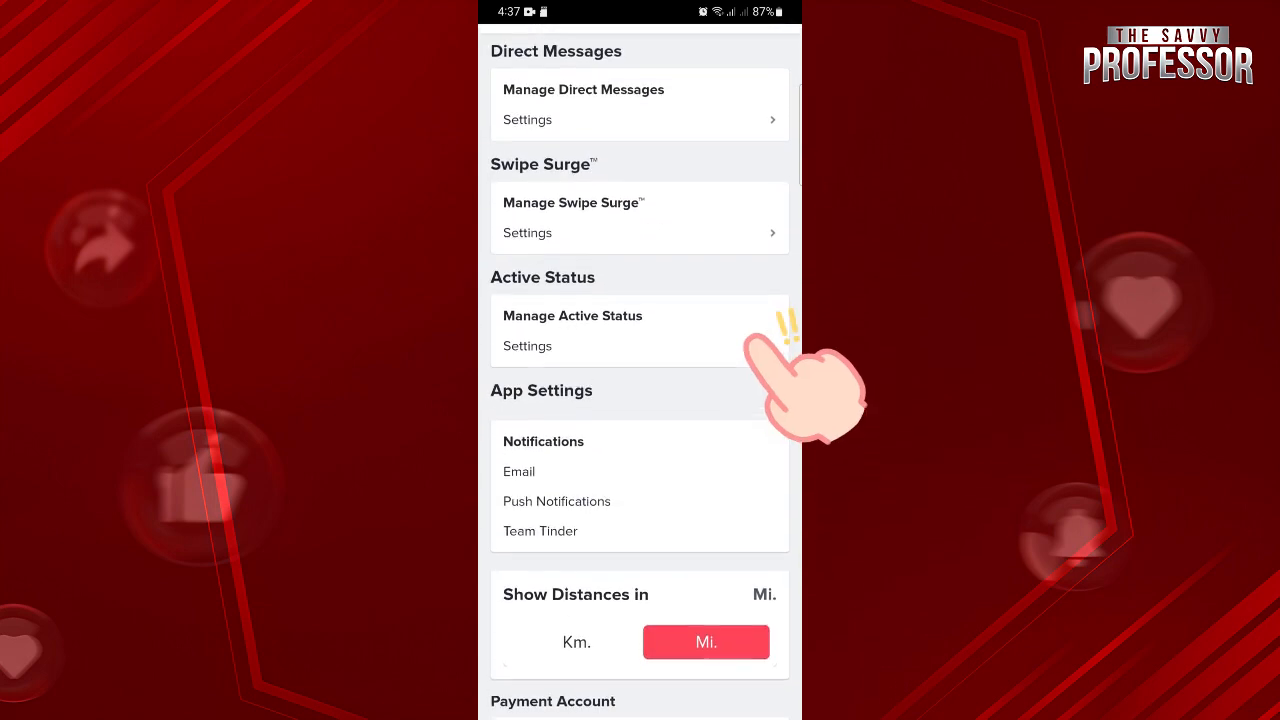
{"action": "scroll", "scroll_direction": "down", "scroll_amount": 3}
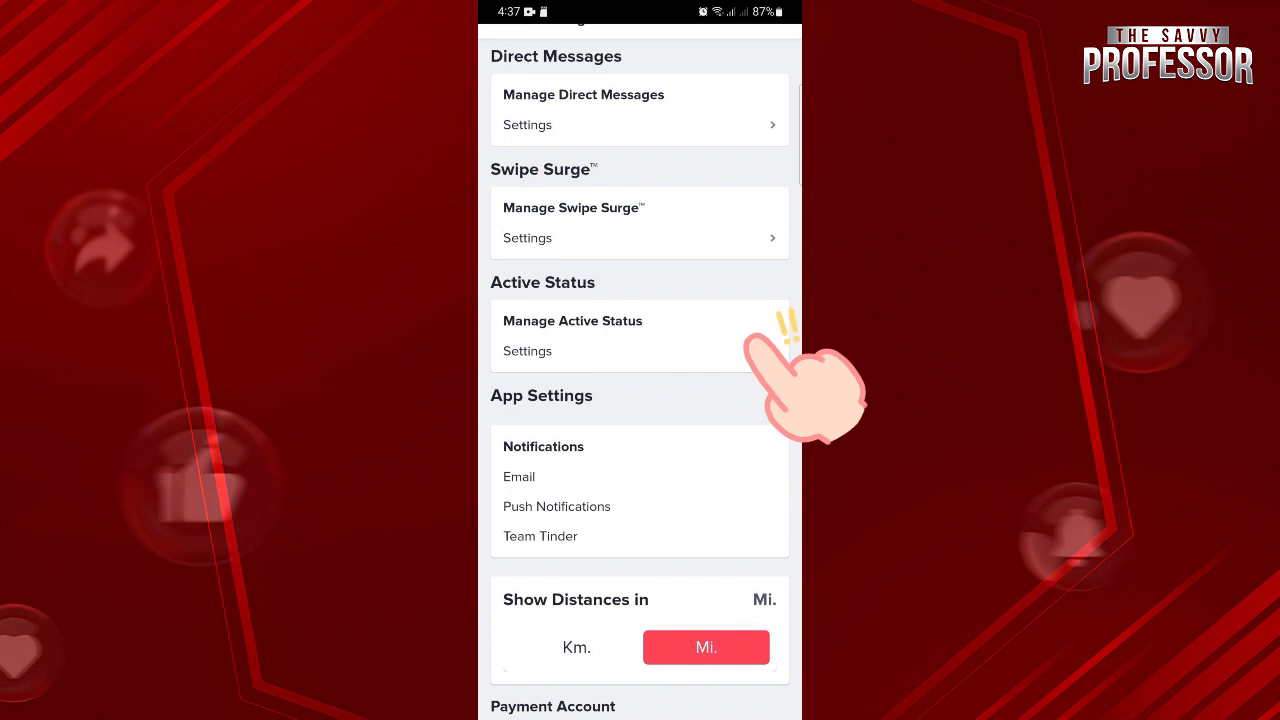
{"action": "left_click", "coordinate": [573, 335]}
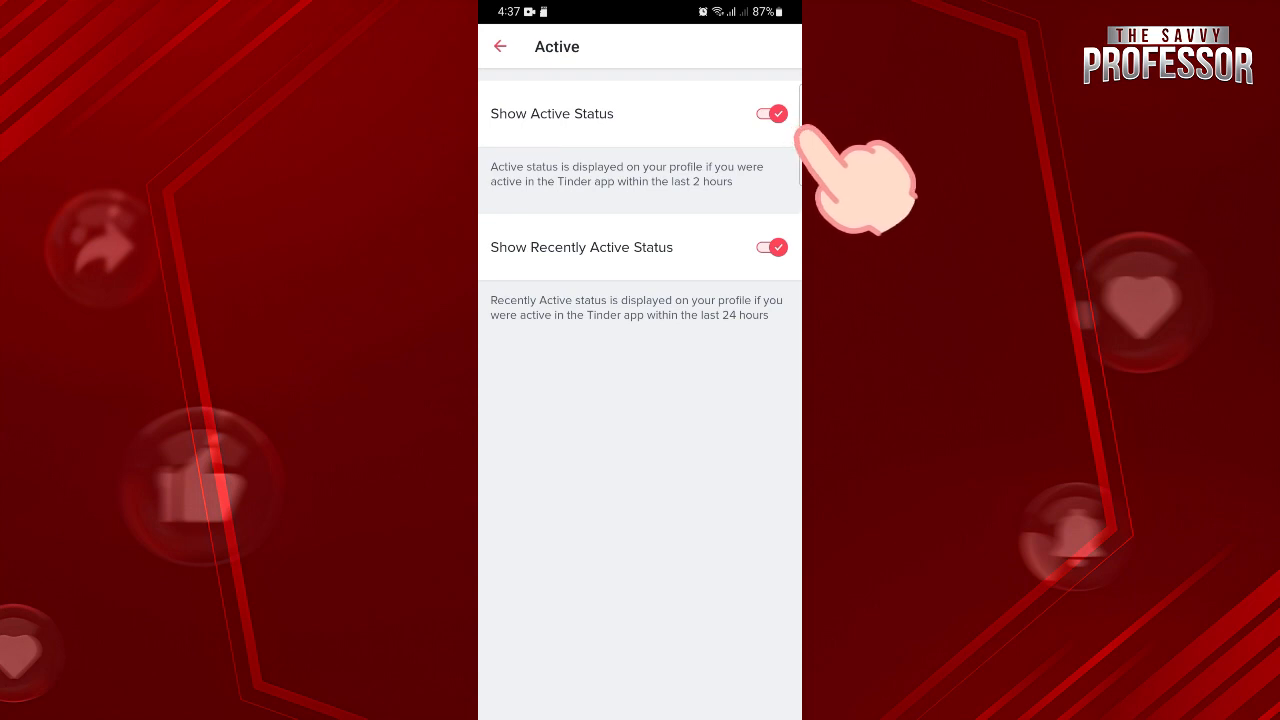
Switch off Show Active Status, leaving Show Recently Active Status enabled
{"action": "left_click", "coordinate": [771, 113]}
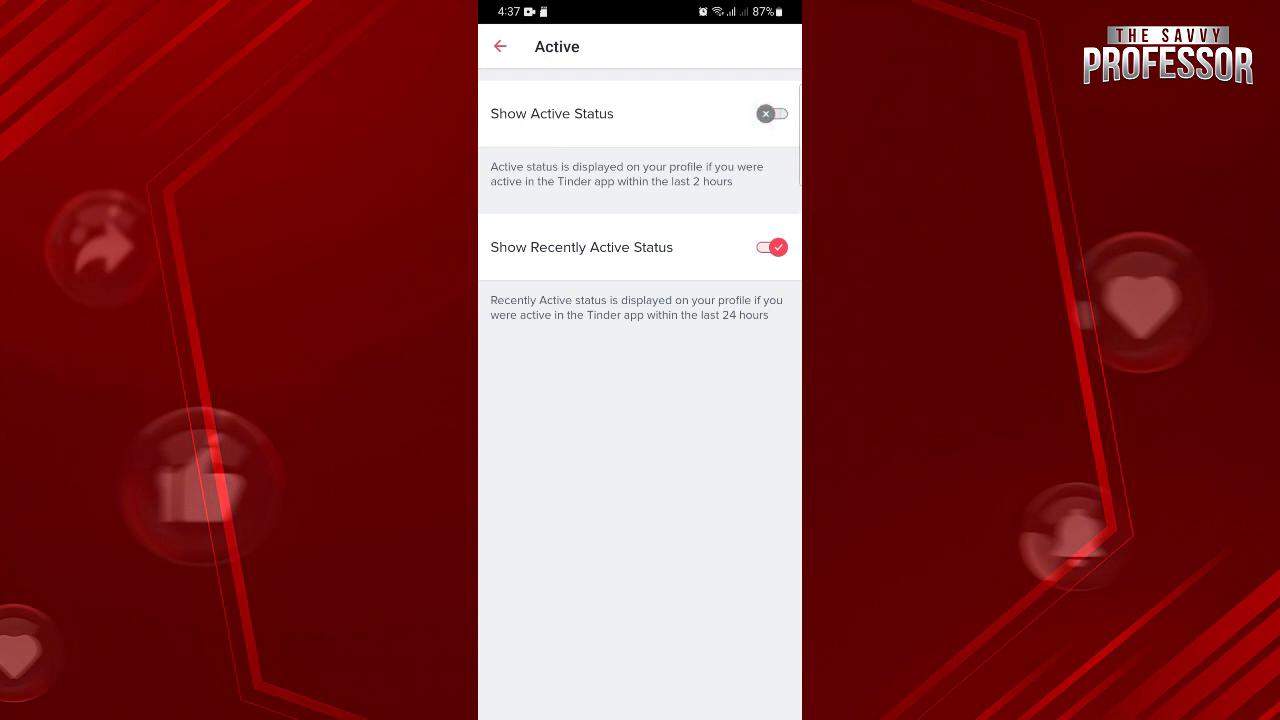